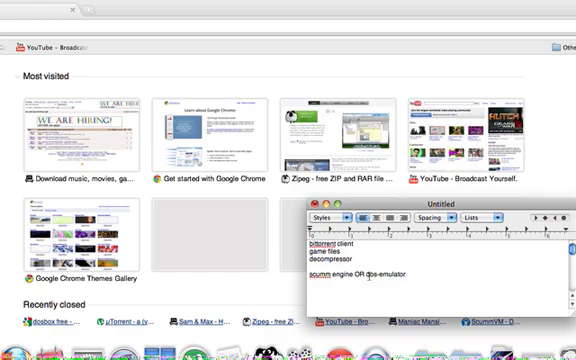
mouse_move(115, 35)
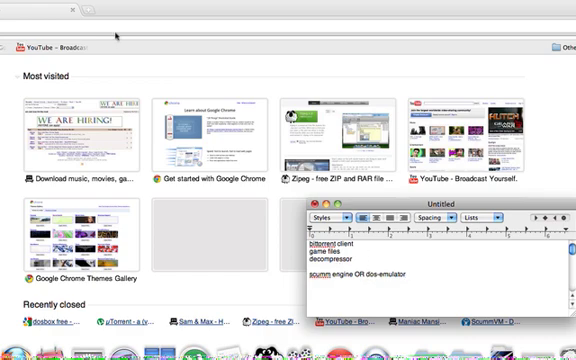
- Go to utorrent.com to reach the free uTorrent download for Mac
left_click(315, 207)
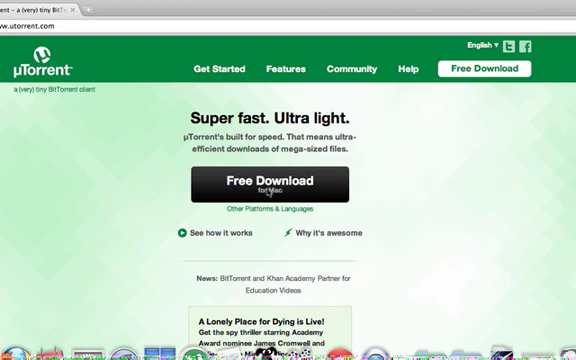
mouse_move(280, 194)
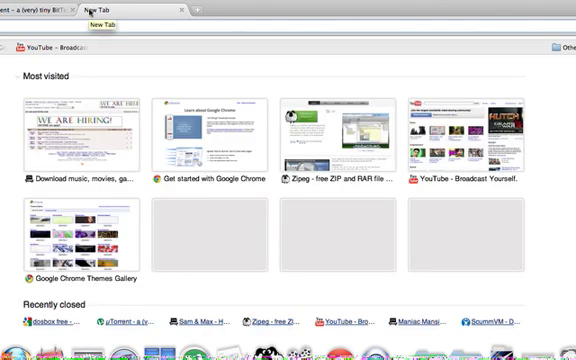
- On thepiratebay.org, search 'day of the tentacle' and find the CLASSIC torrent result
type("thepiratebay.org")
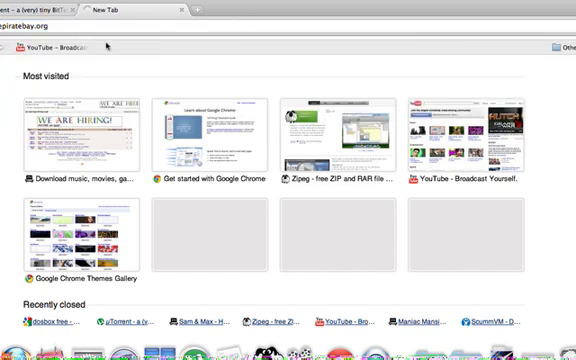
left_click(72, 130)
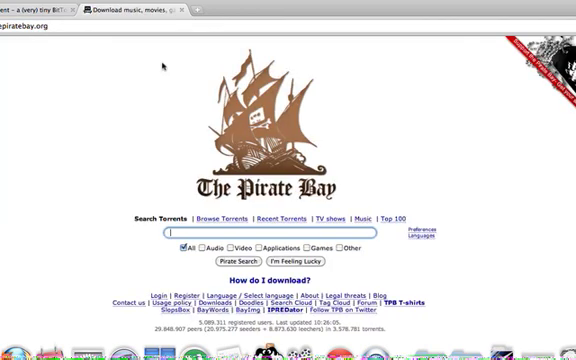
type("day of th")
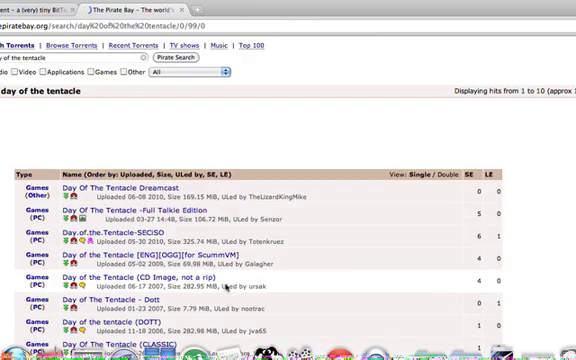
scroll("down", 3)
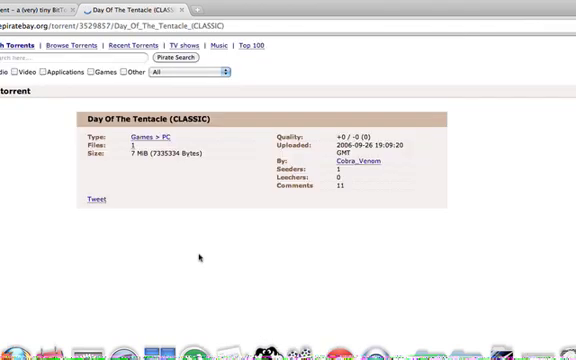
scroll("down", 3)
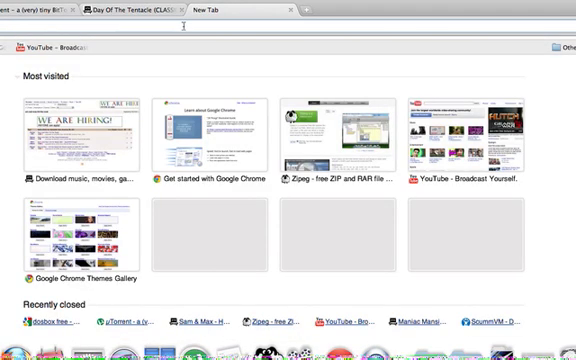
- Load zipeg.com, which offers the free Zipeg 2.9 download for Mac OS X
type("eg.com")
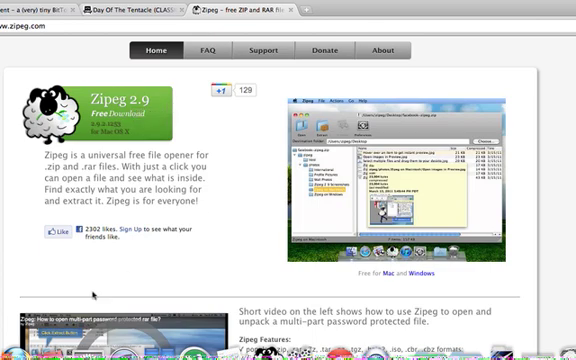
mouse_move(90, 296)
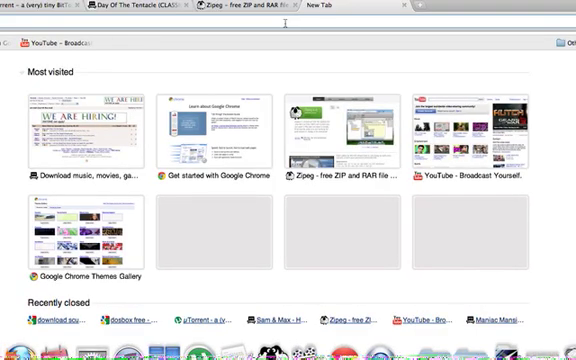
- Search Google for 'download scumm engine free' and open Softonic's ScummVM download page
type("download scumm engine free")
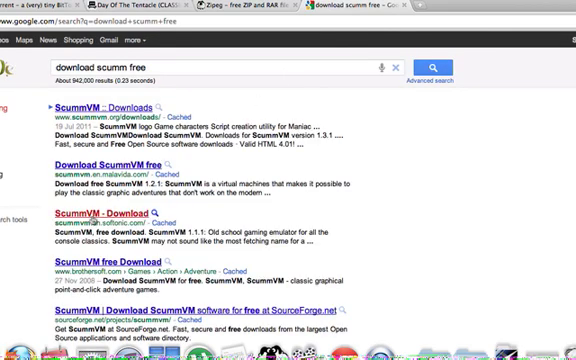
left_click(91, 213)
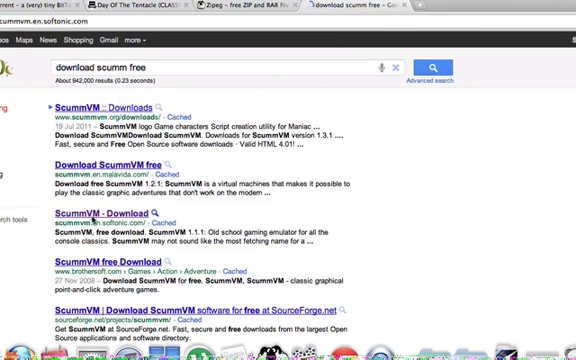
left_click(94, 210)
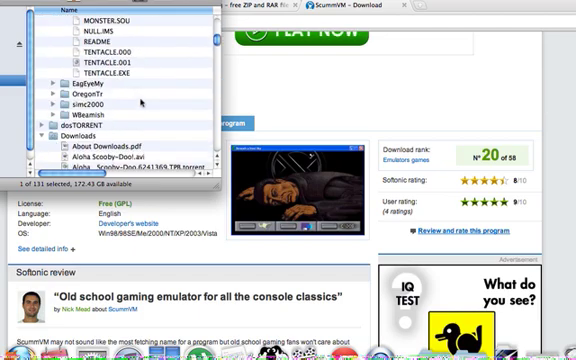
- Find scummvm-1.1.1-macosx.dmg in Downloads and launch the ScummVM application
scroll("down", 3)
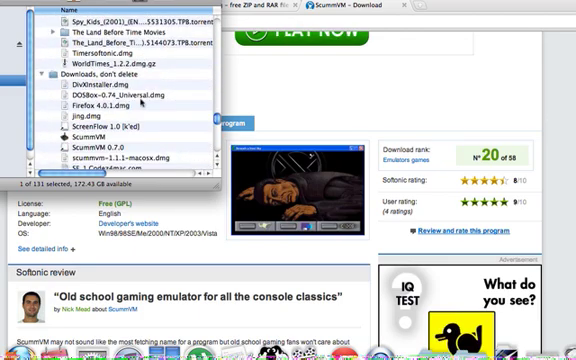
scroll("down", 3)
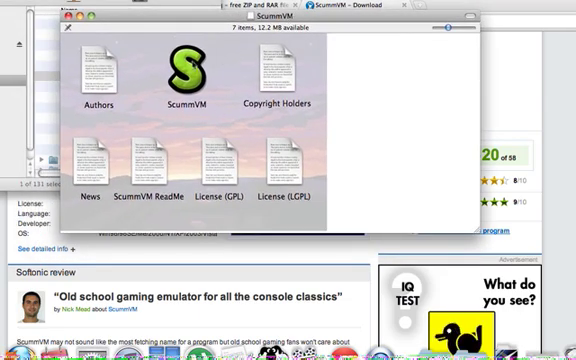
left_click(185, 70)
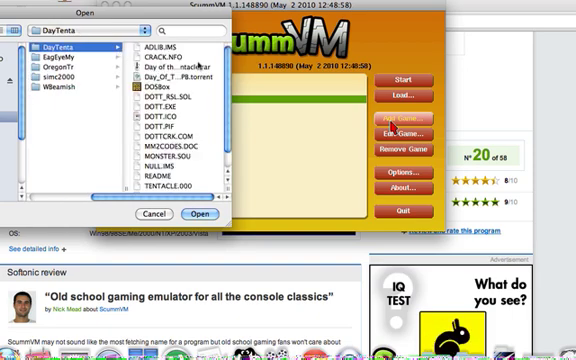
mouse_move(200, 63)
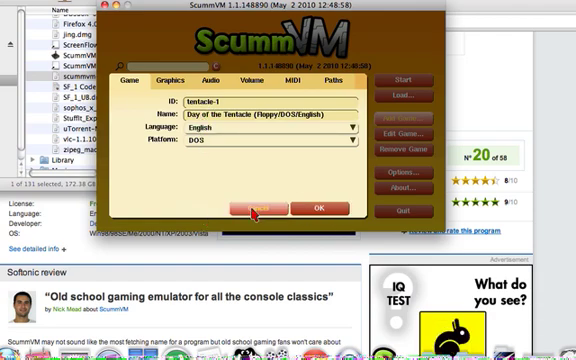
- Confirm the Day of the Tentacle game options to finish adding the game
left_click(257, 208)
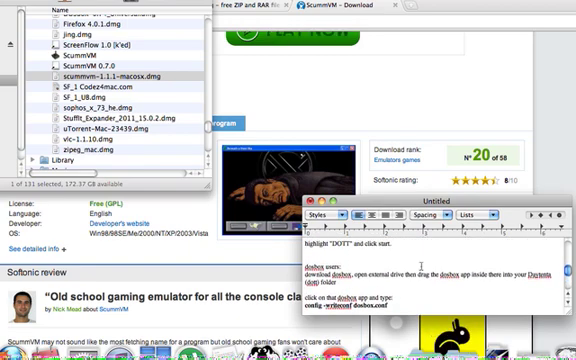
- Scroll the TextEdit notes down to the instructions for DOSBox users
scroll("down", 3)
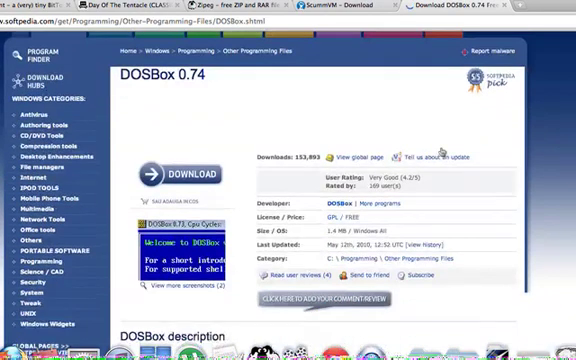
scroll("down", 3)
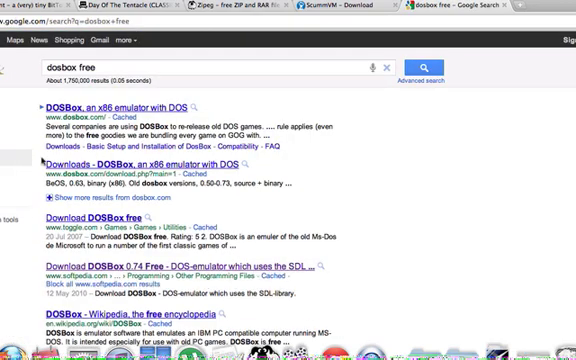
scroll("down", 3)
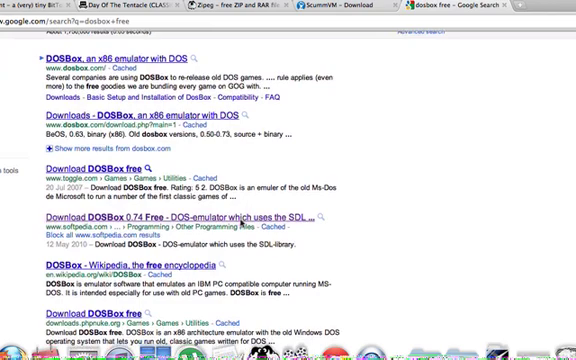
scroll("down", 3)
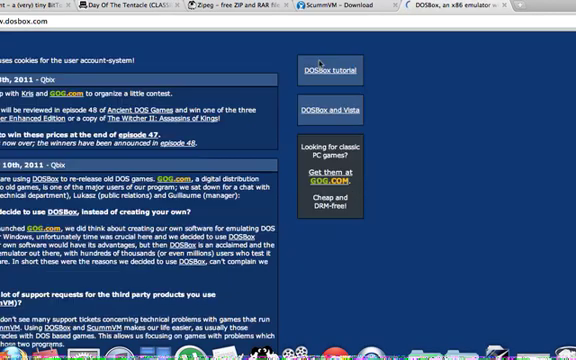
scroll("down", 3)
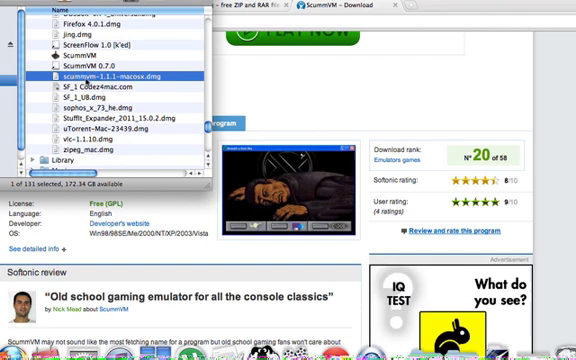
scroll("down", 3)
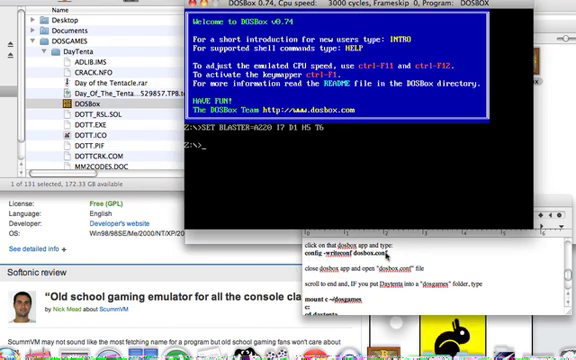
- Enter config -writeconf dosbox.conf at the DOSBox Z:\> prompt
type("config")
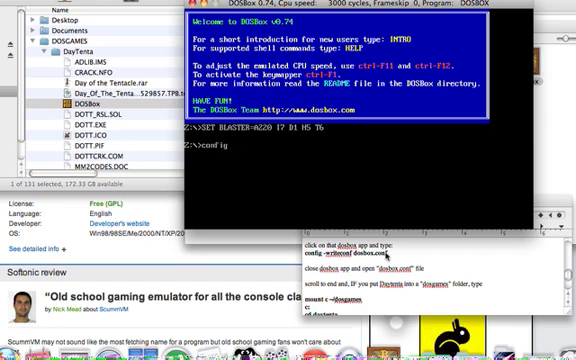
type("-writeconf dosbox.conf")
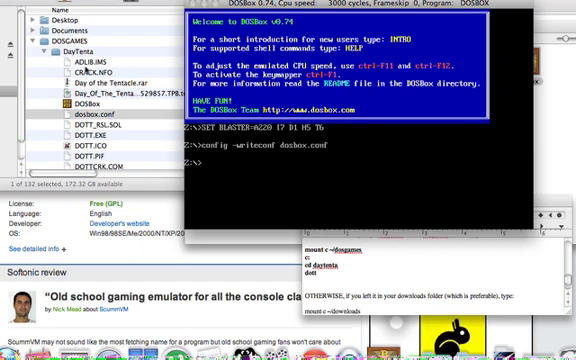
- Enter a mount c command at the DOSBox prompt
type("mount c")
type("scroll to end and, IF you put Daytenta into a \"dosgames\" folder, type")
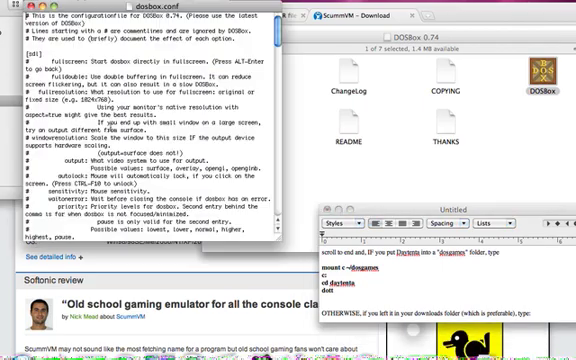
- Scroll through dosbox.conf toward the end of the file
scroll("down", 3)
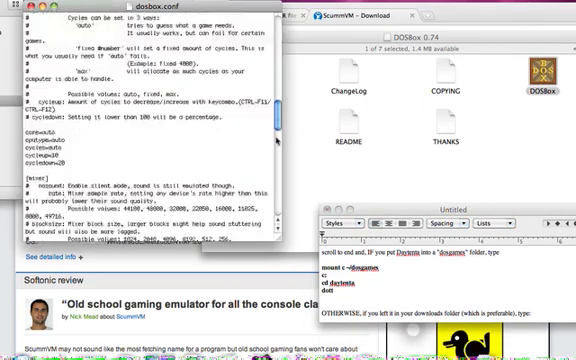
scroll("down", 3)
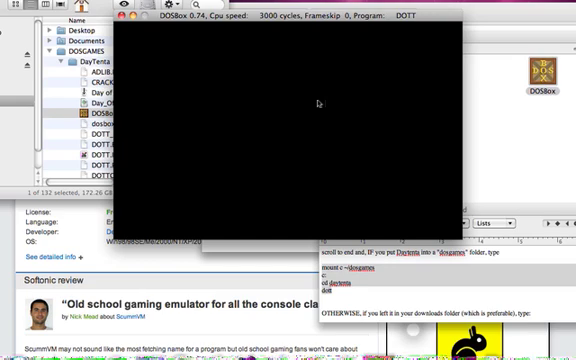
mouse_move(320, 103)
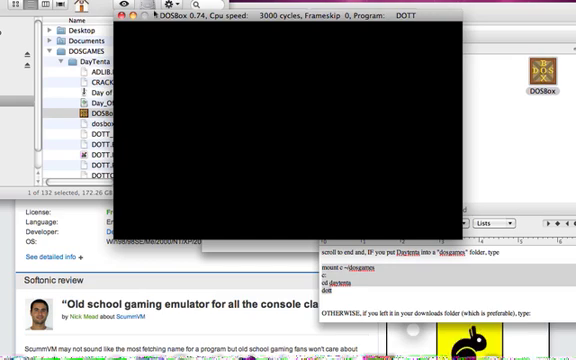